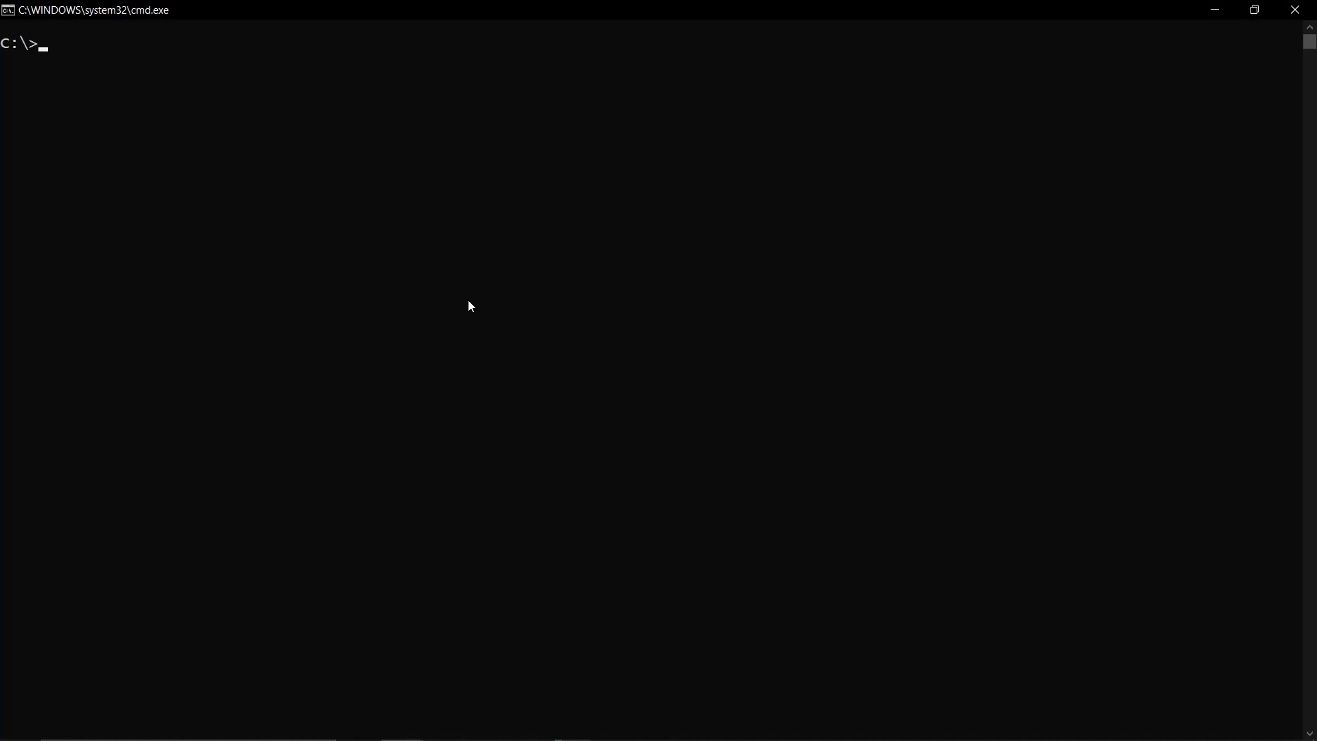
mouse_move(514, 255)
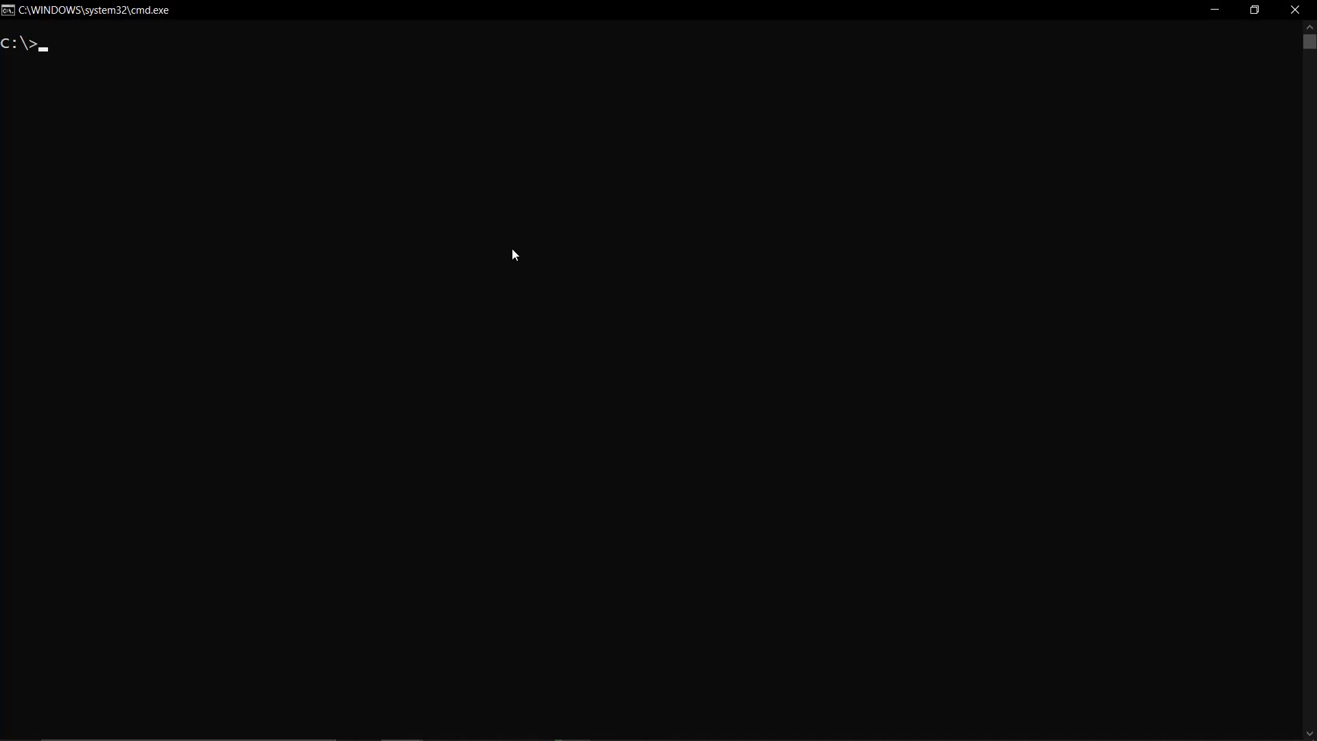
mouse_move(509, 276)
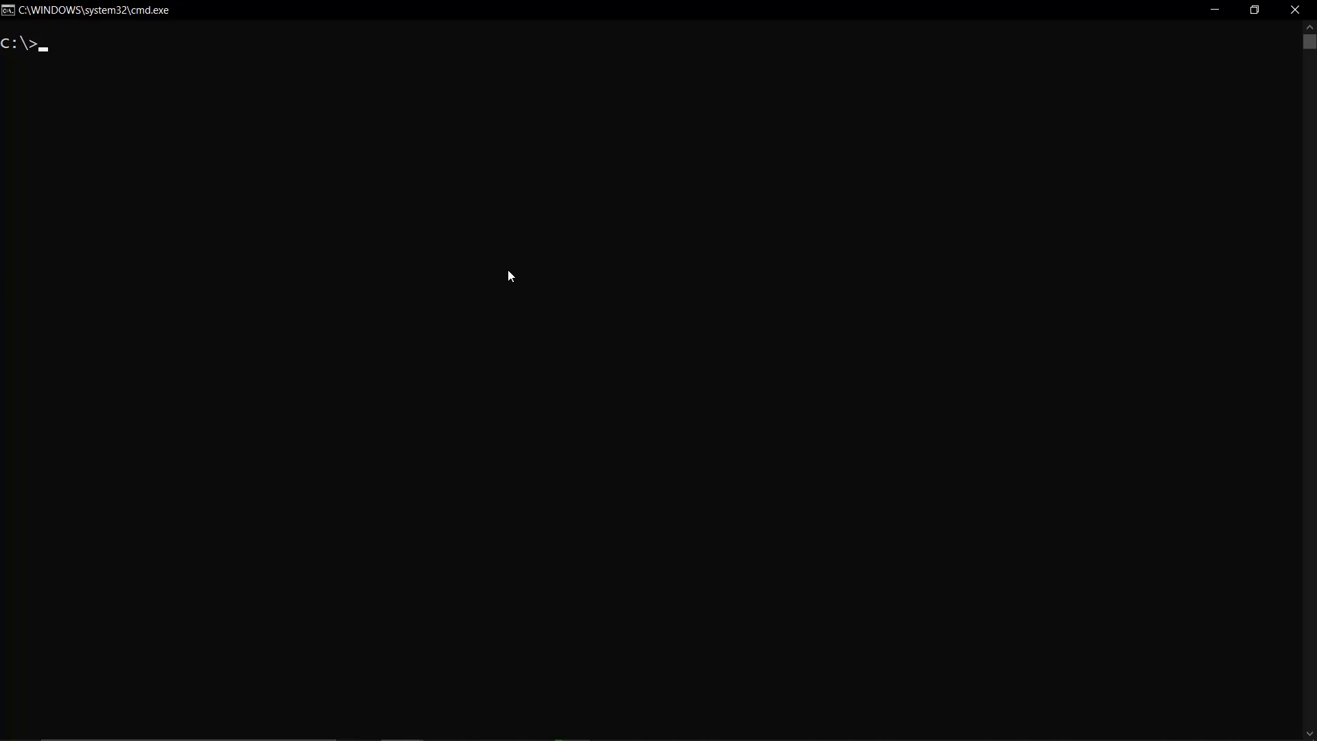
Change into C:\Program Files\BMC Software\Control-M Agent\Default\toolbox.
type("cd")
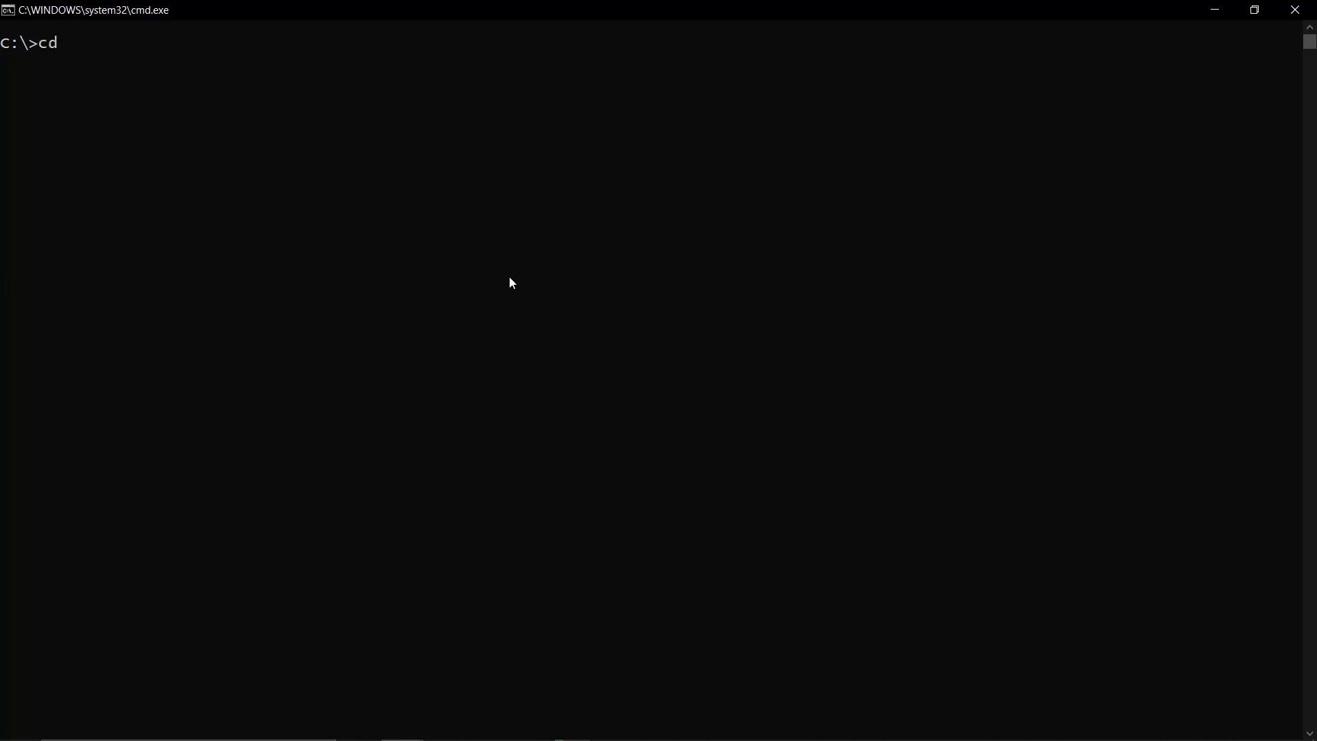
type("C:\\Program Files\\BMC Software\\Control-M Agent\\Default\\toolbox")
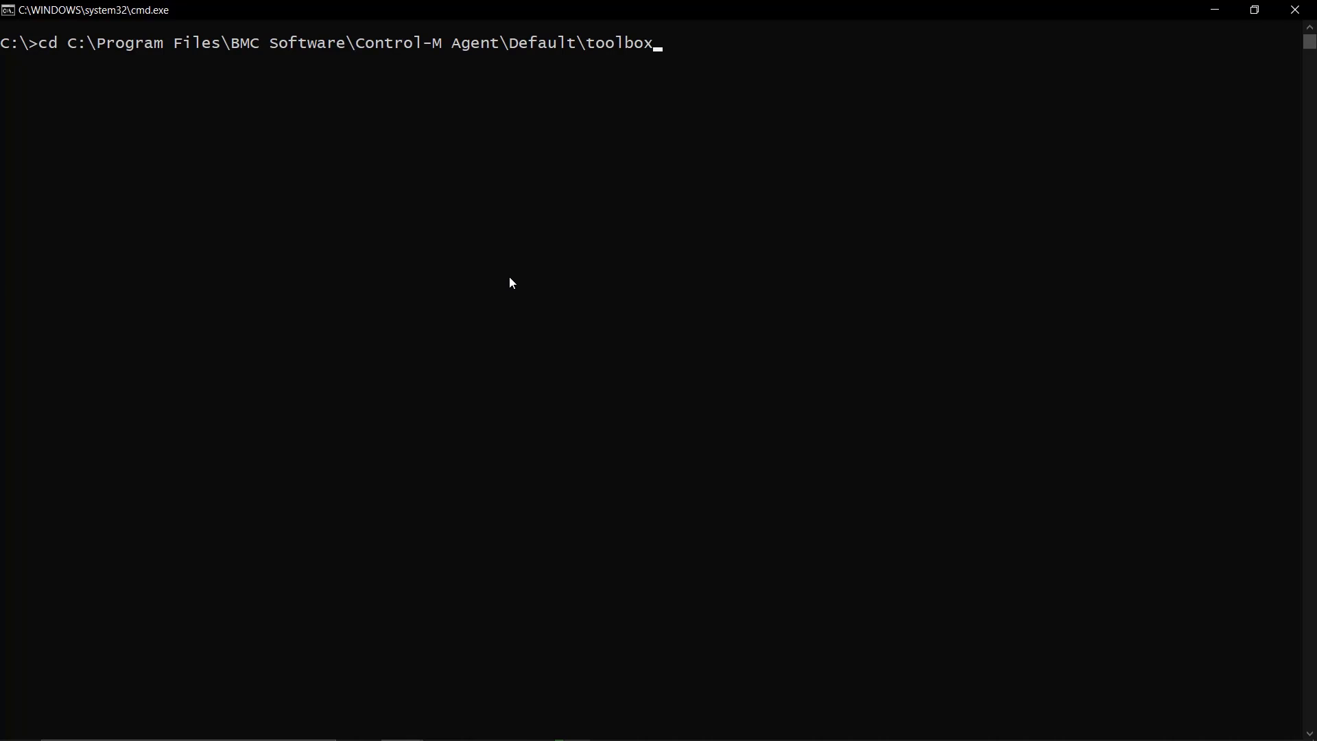
key("Return")
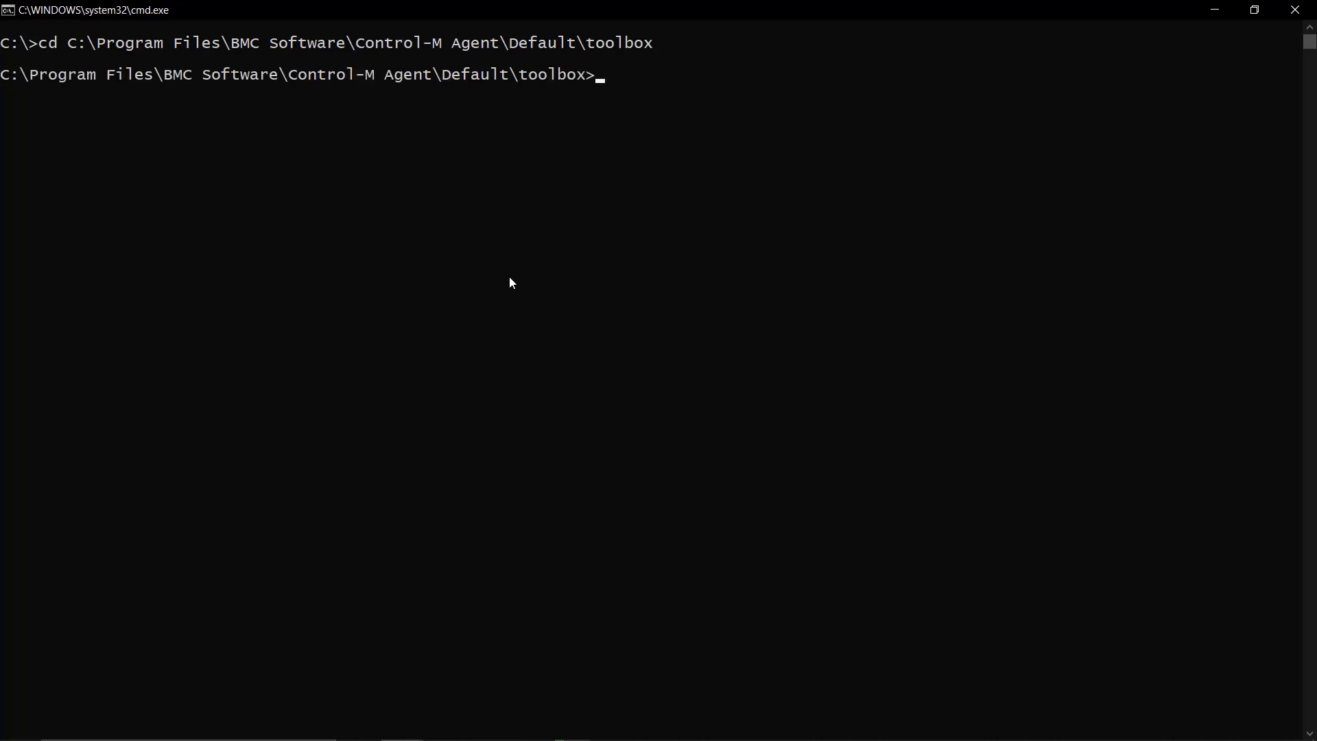
List the toolbox folder's contents with dir.
type("d")
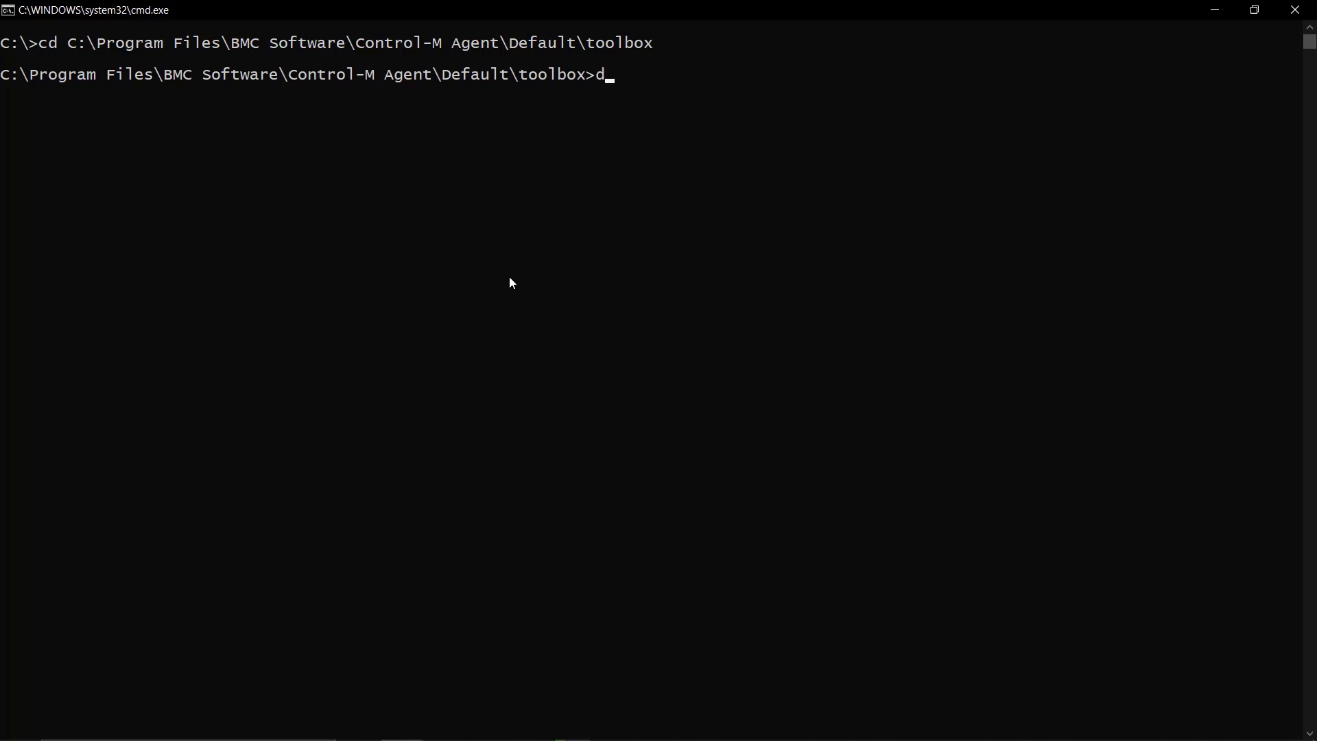
type("ir")
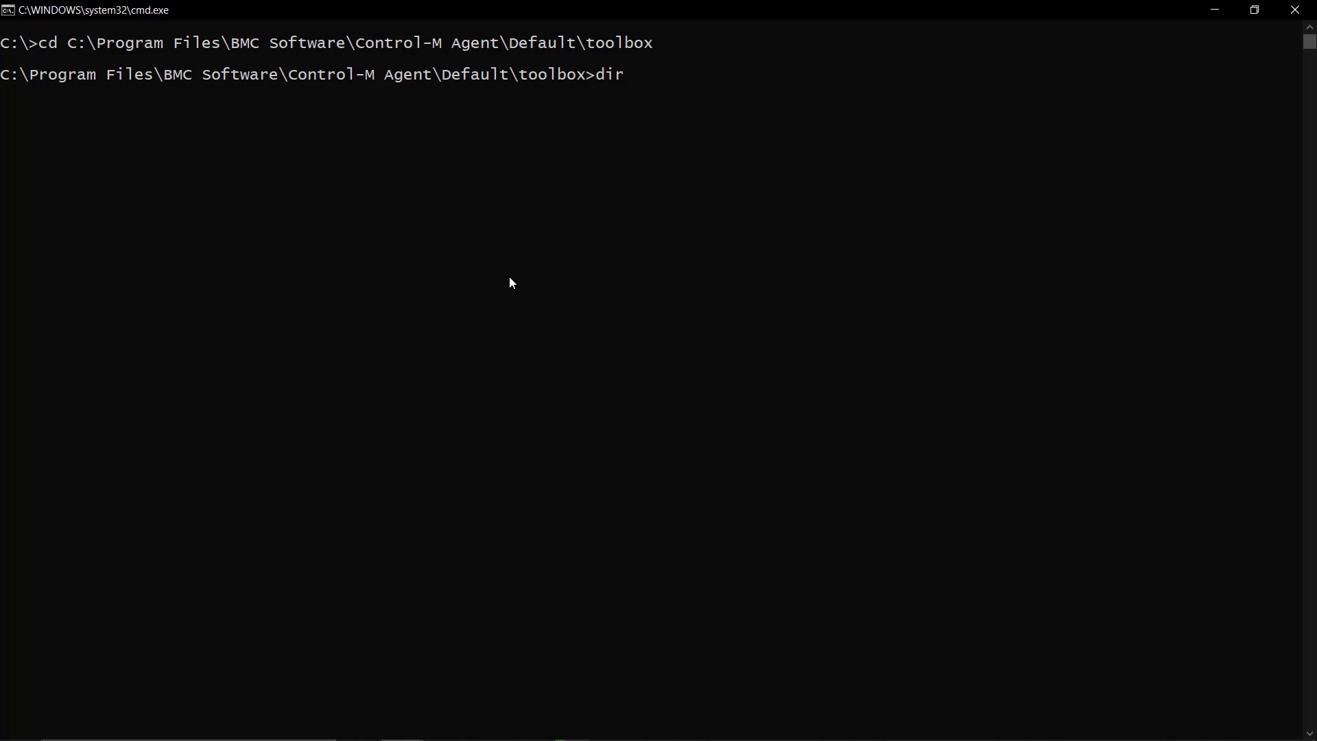
key("Return")
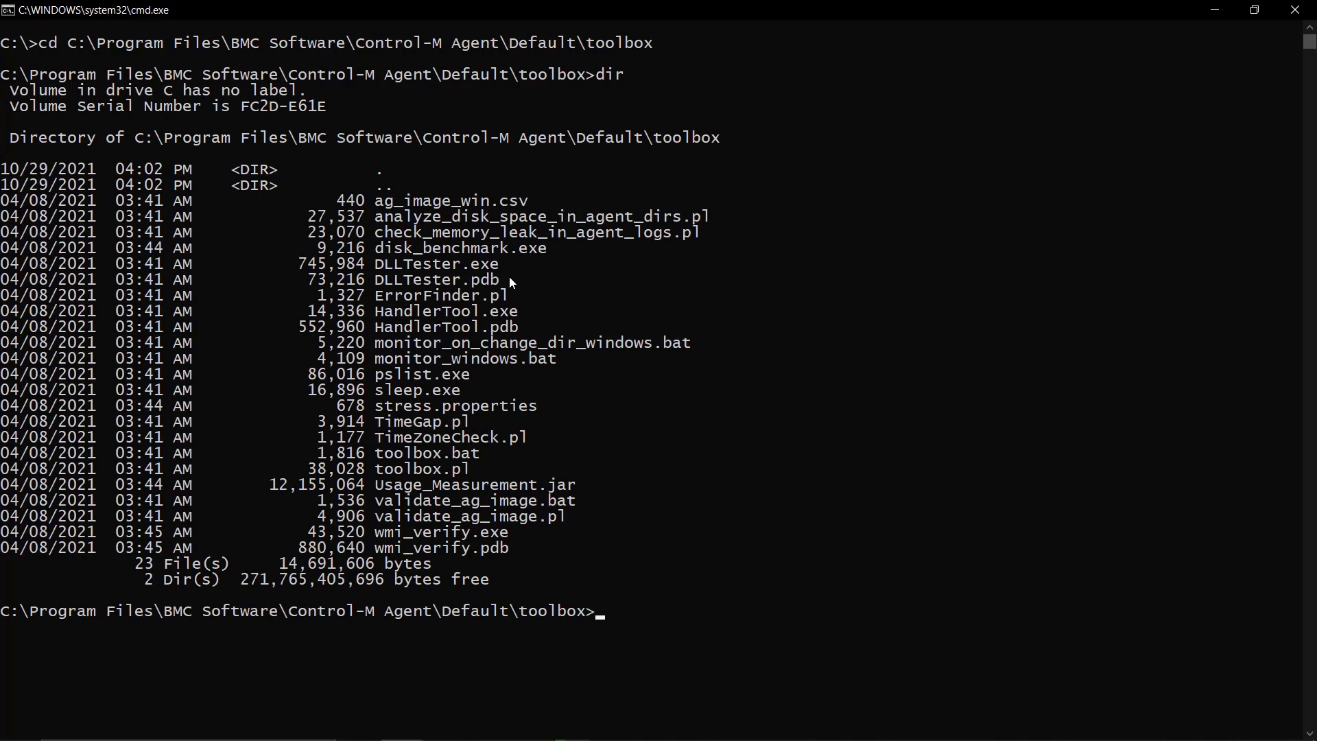
Launch toolbox.bat, pick System tests IO check, and enter file path C:\temp\benchmark_test.txt.
type("toolbox.bat")
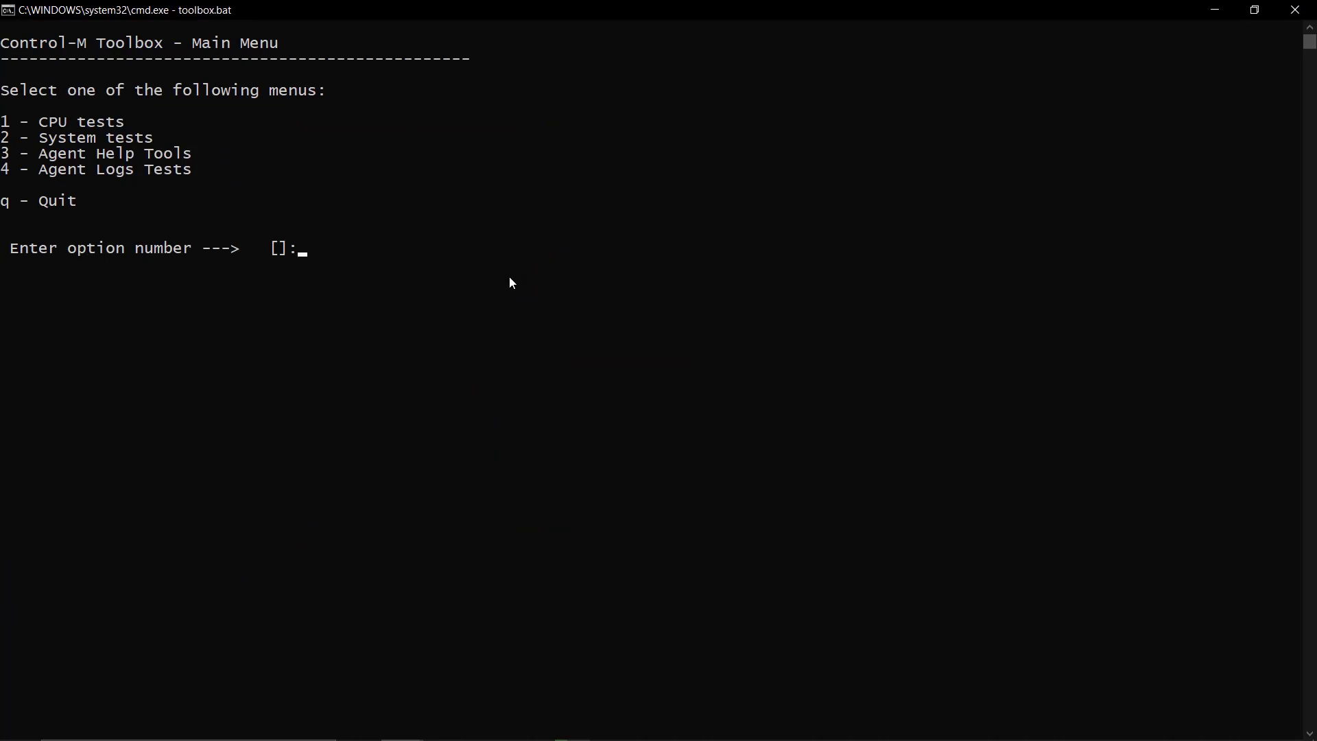
type("2")
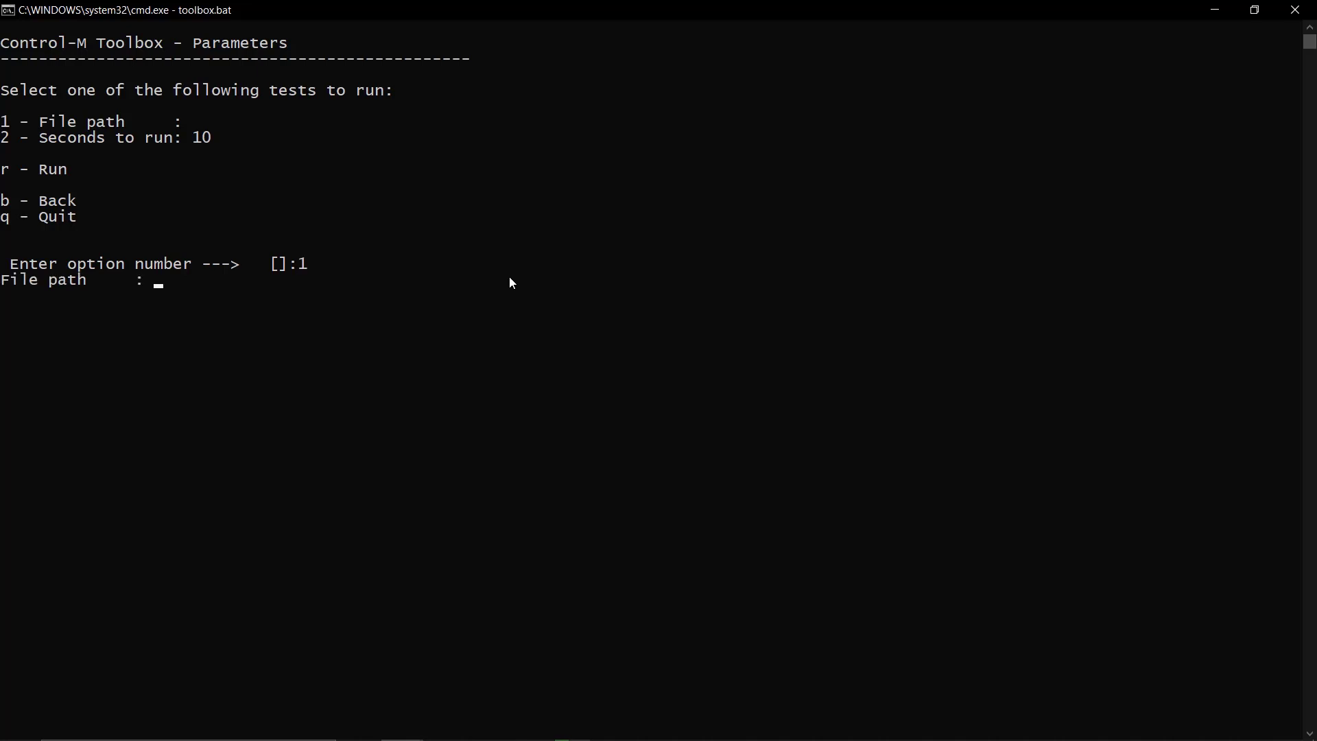
type("C:\\")
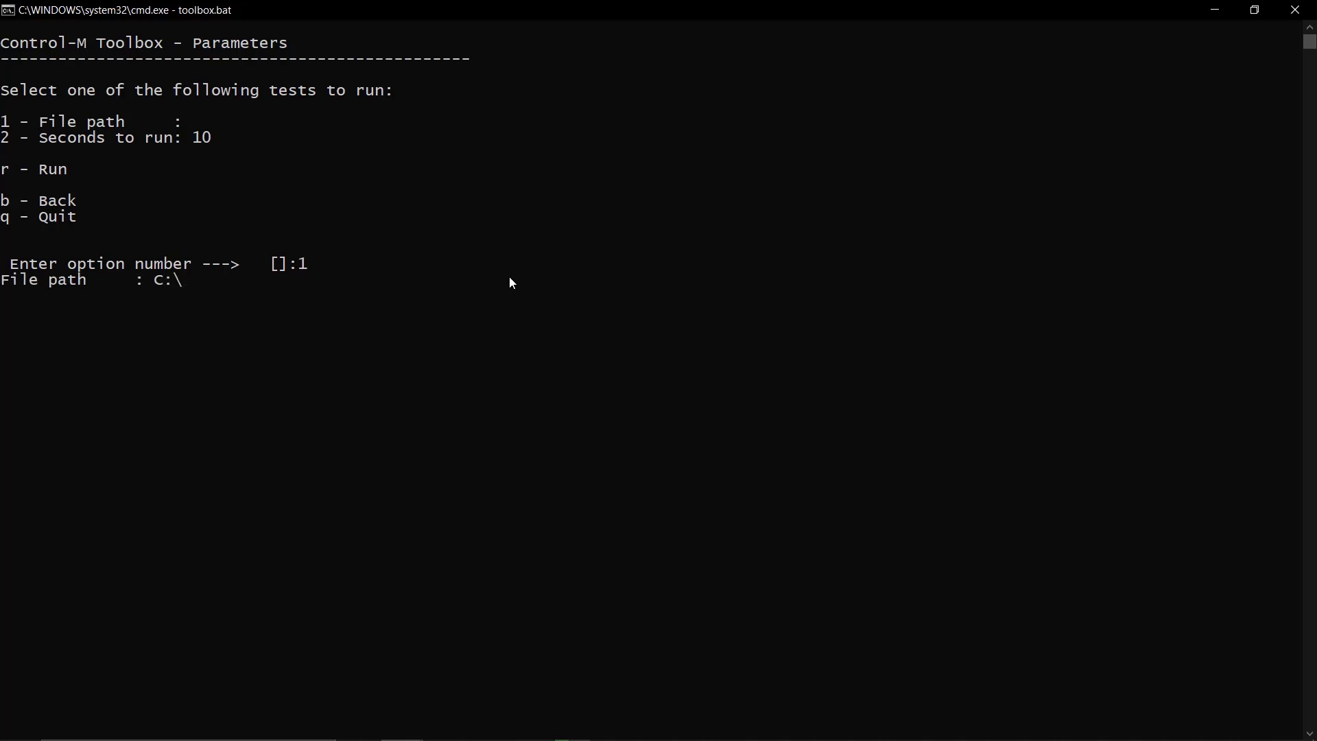
type("temp\\")
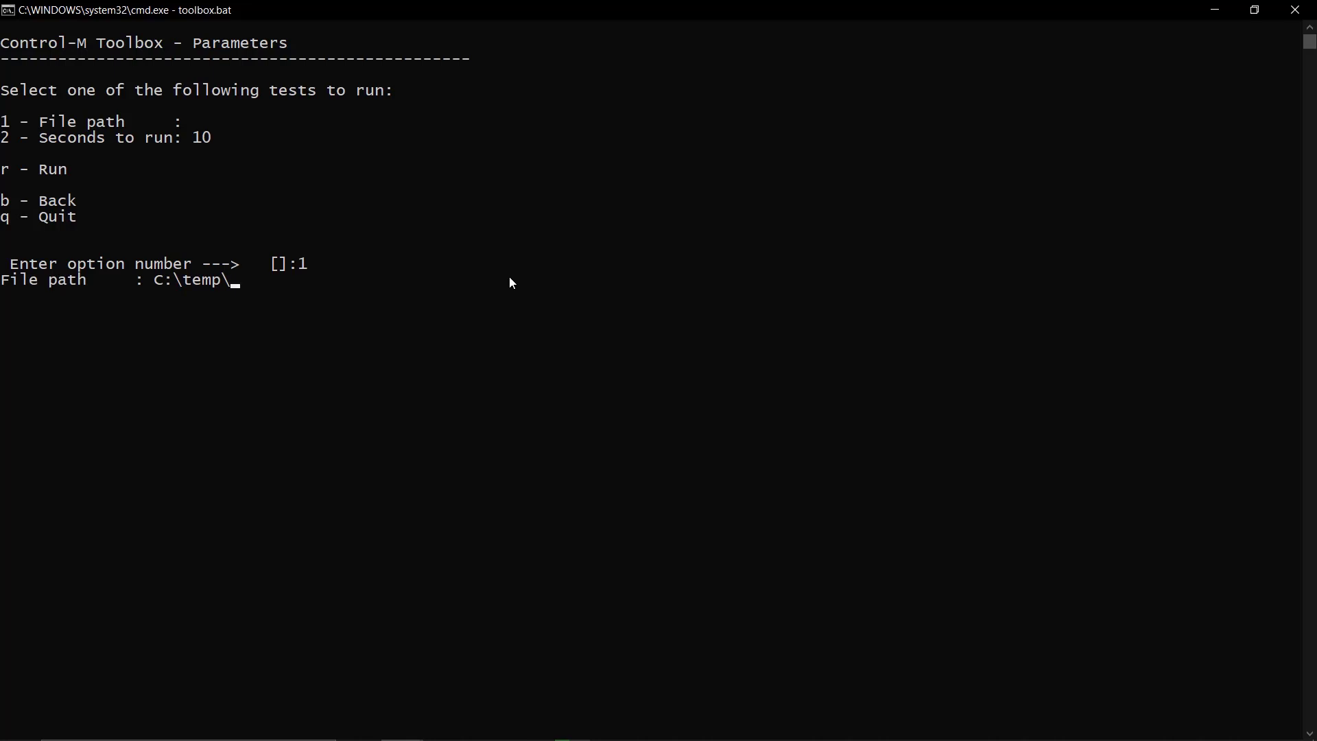
type("benchmark_test.txt")
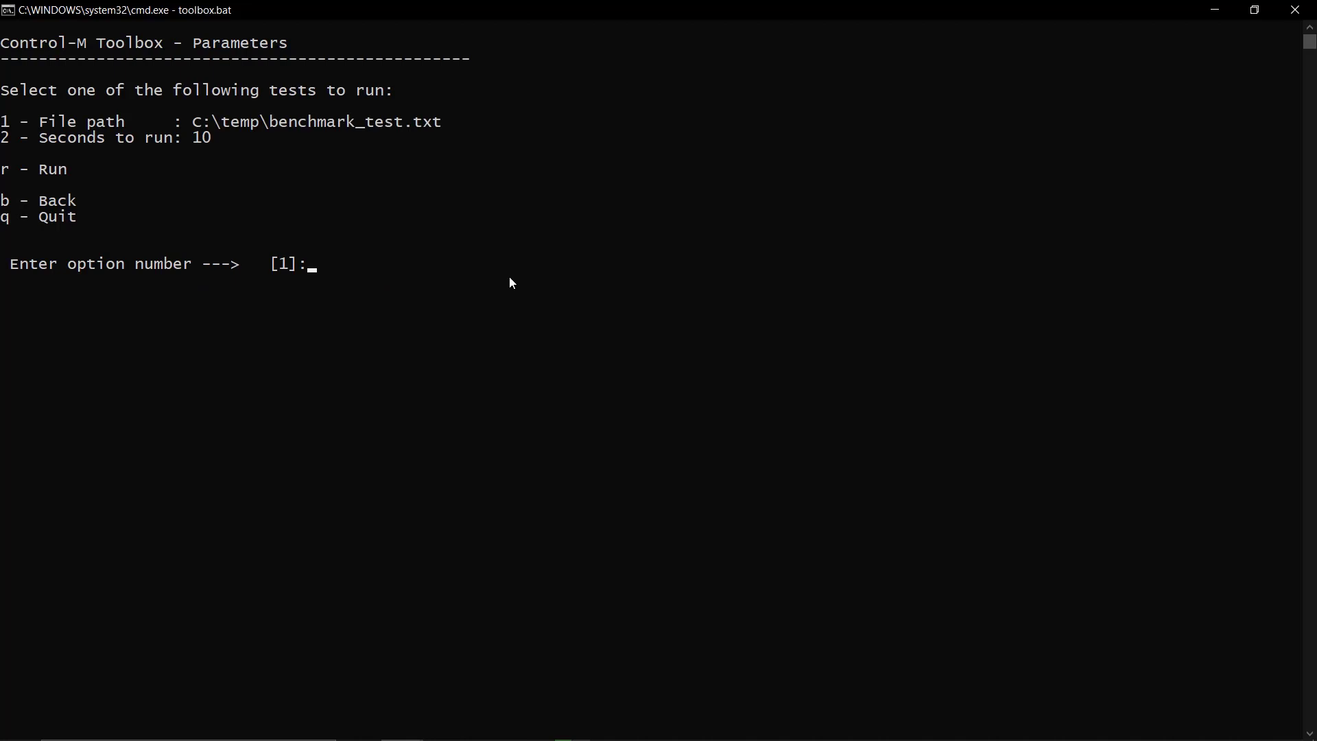
Run the IO check with r, then switch to the PuTTY DemoAgent session.
type("r")
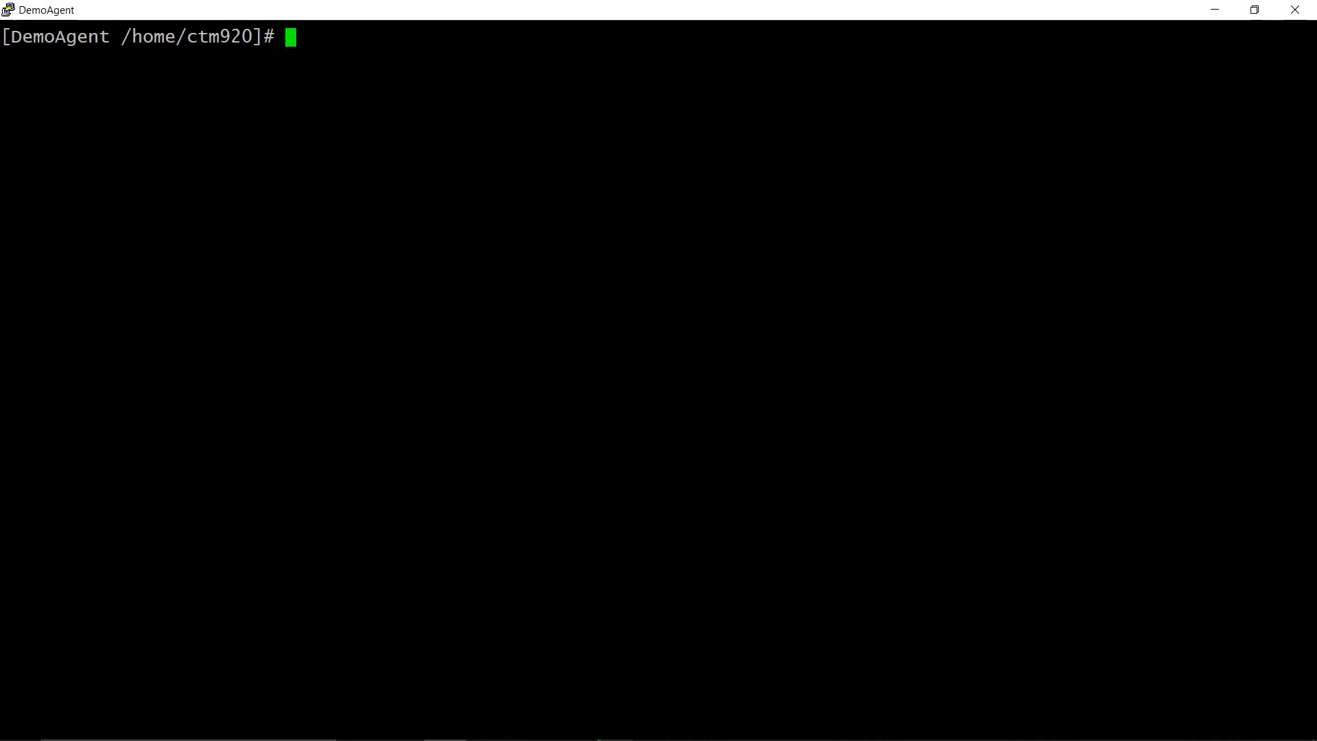
Go to /home/ctm920/ctm_agent/ctm/toolbox and launch toolbox.sh.
type("cd")
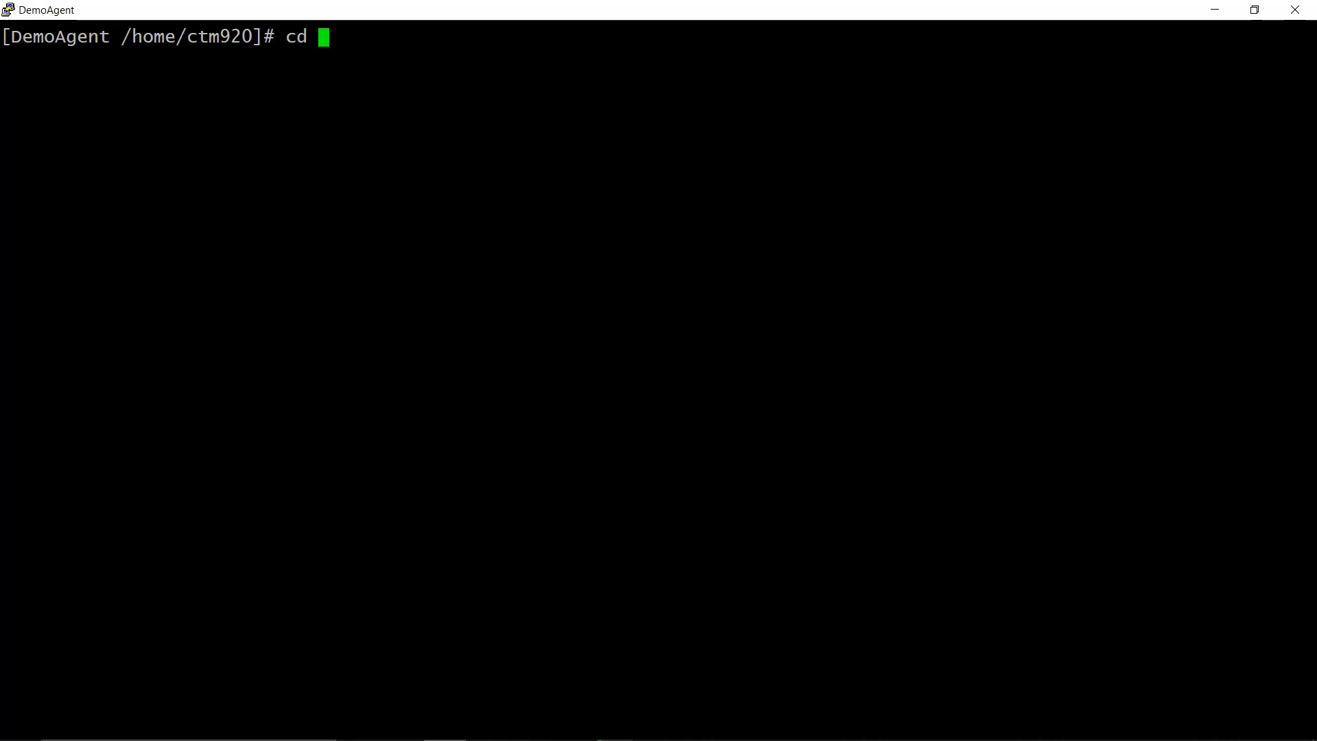
type("/home/ctm920/ctm_agent/ctm/toolbox")
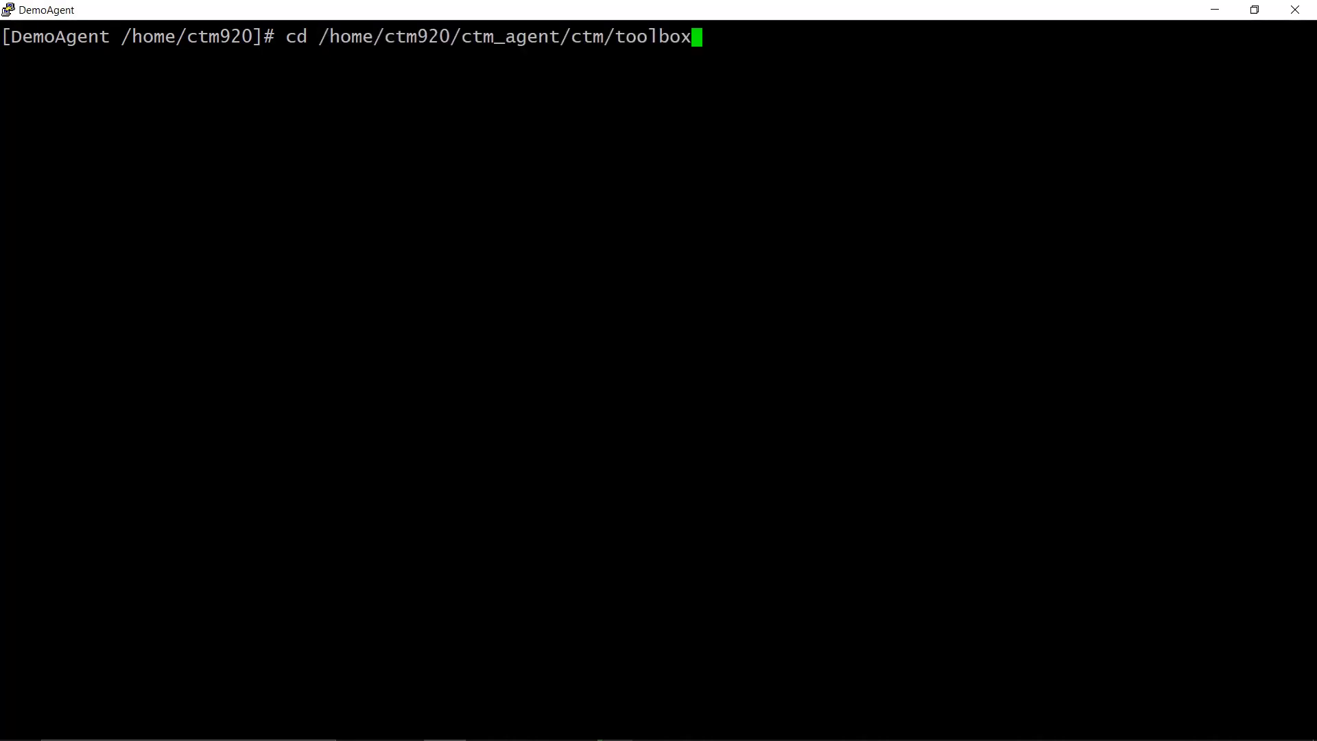
key("Return")
type("toolbox.sh")
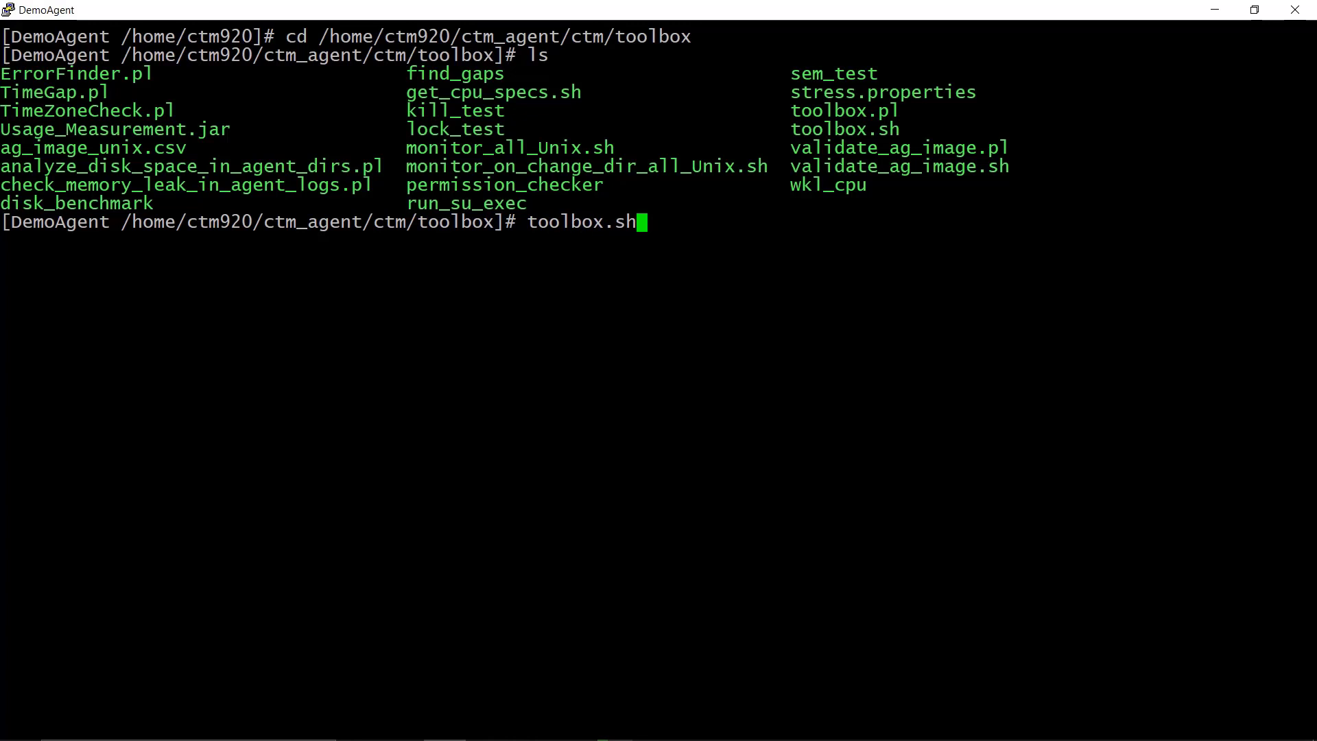
key("Return")
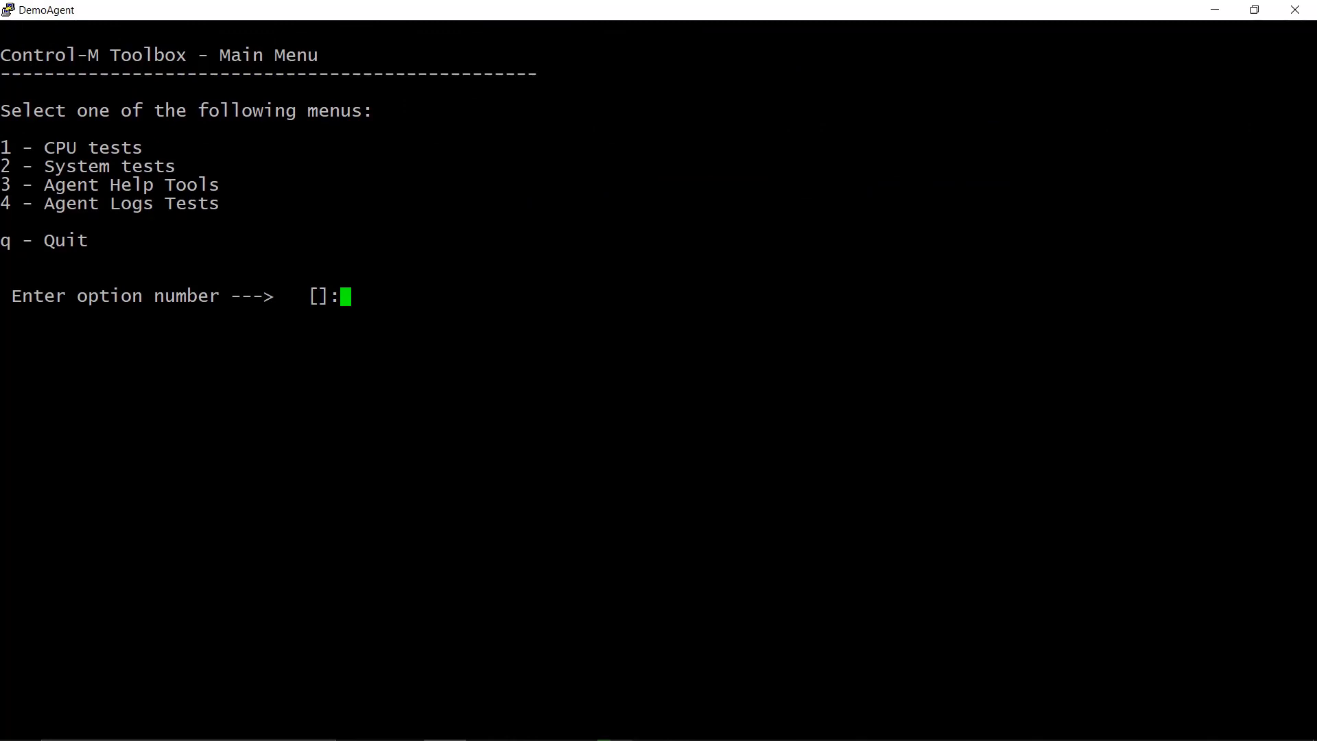
Choose System tests, IO check, set file path /tmp/benchmark_test.txt, and enter r to run.
type("2")
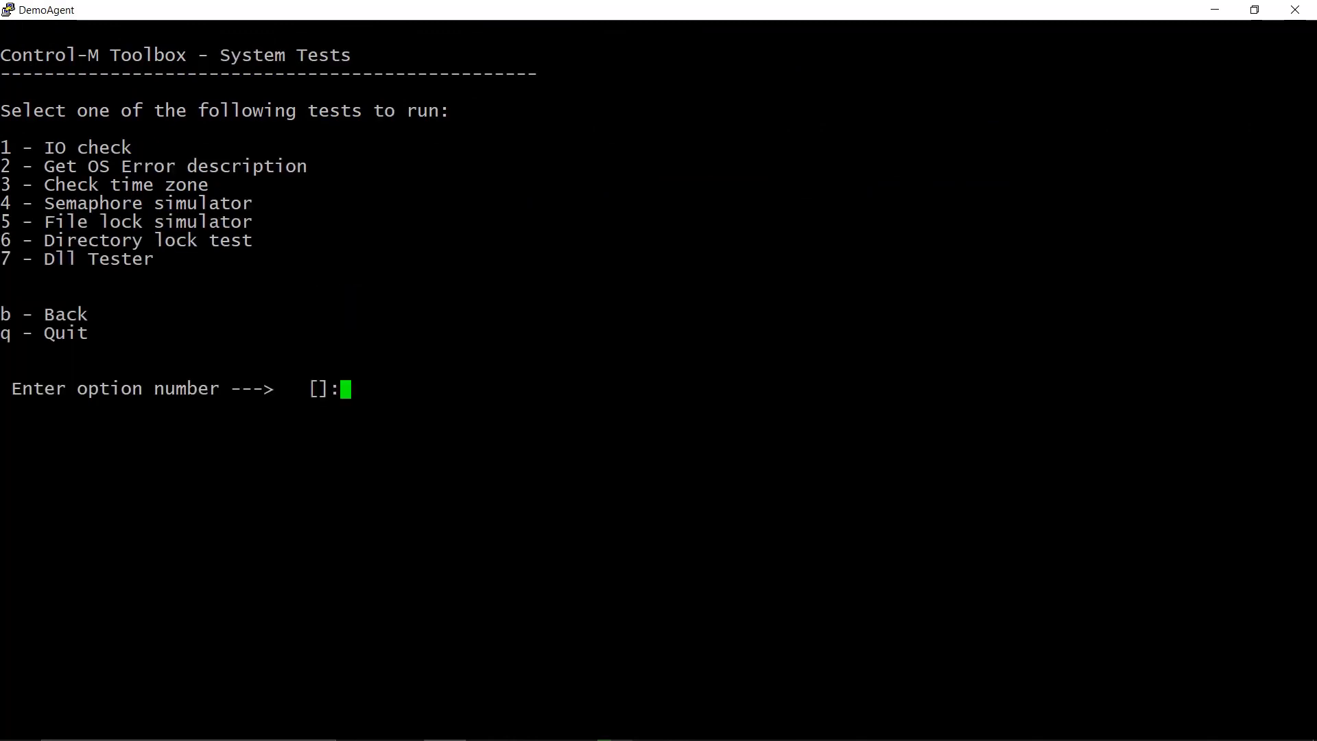
type("1")
type("/")
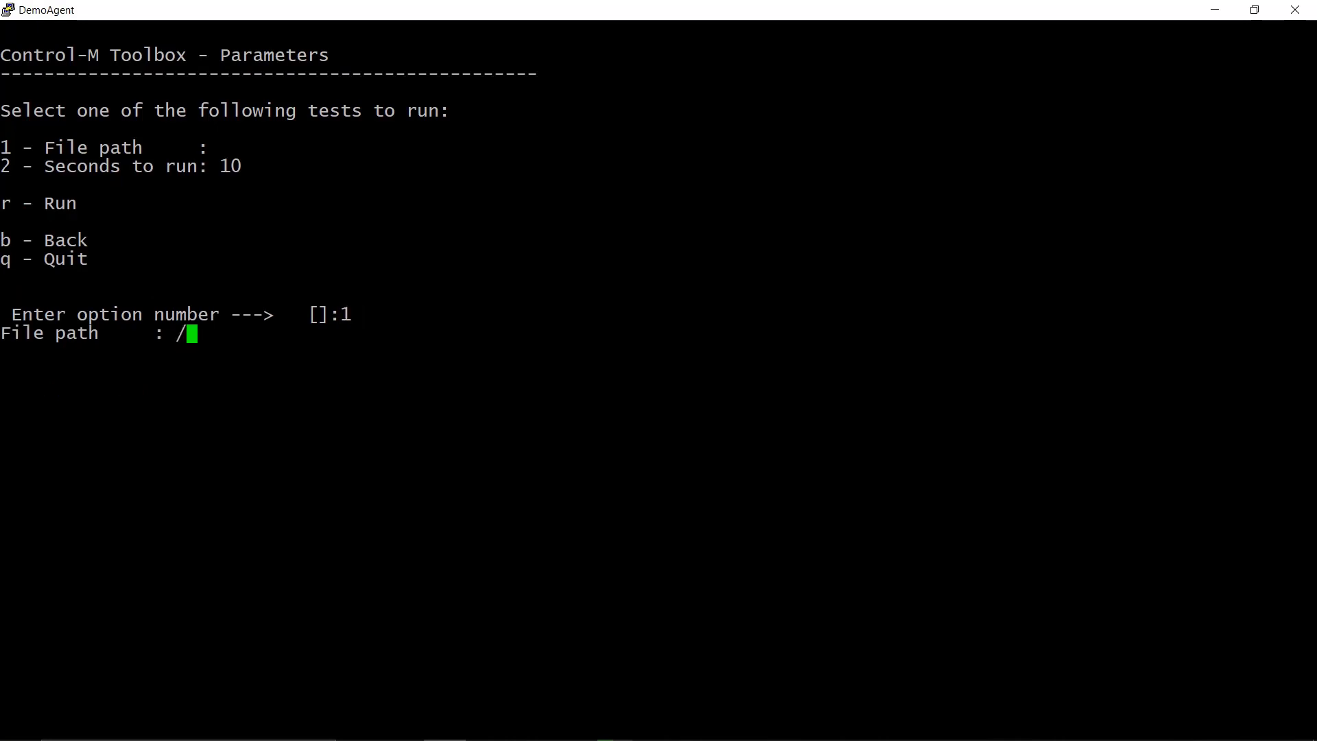
type("tmp/b")
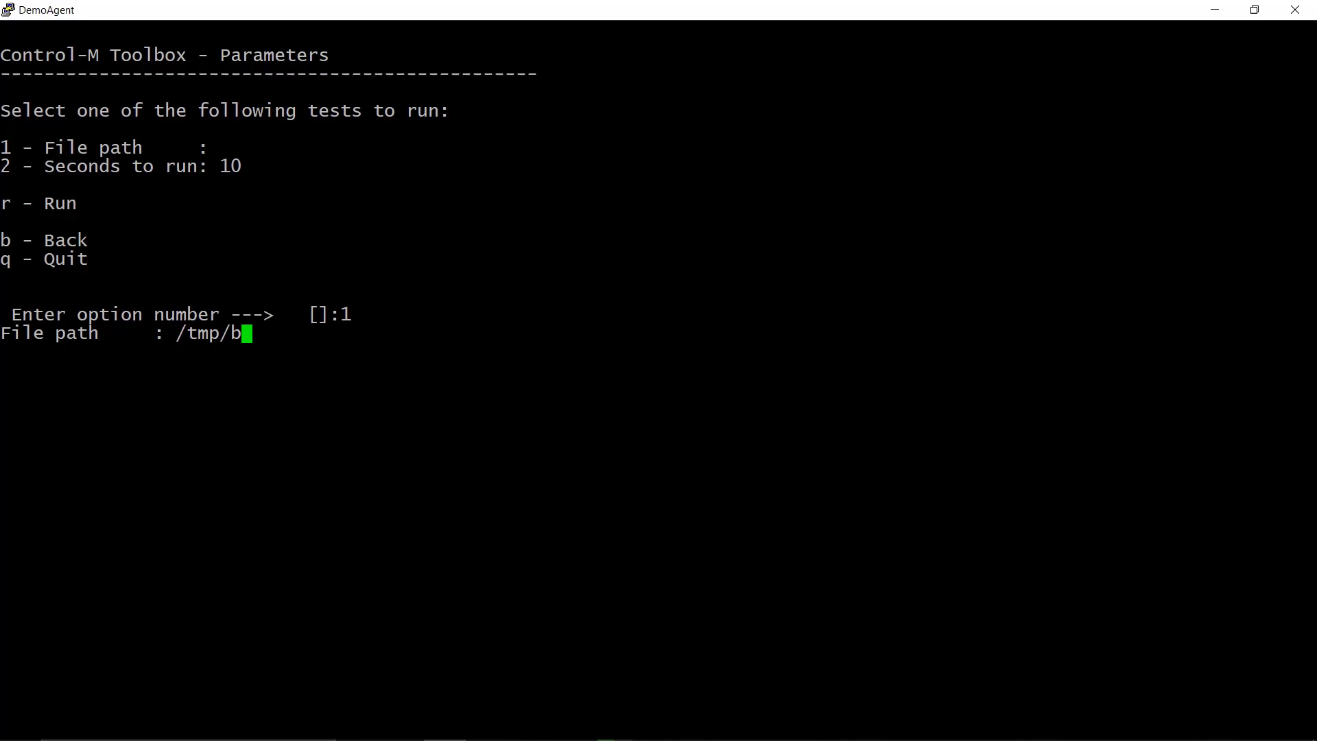
type("enchmar")
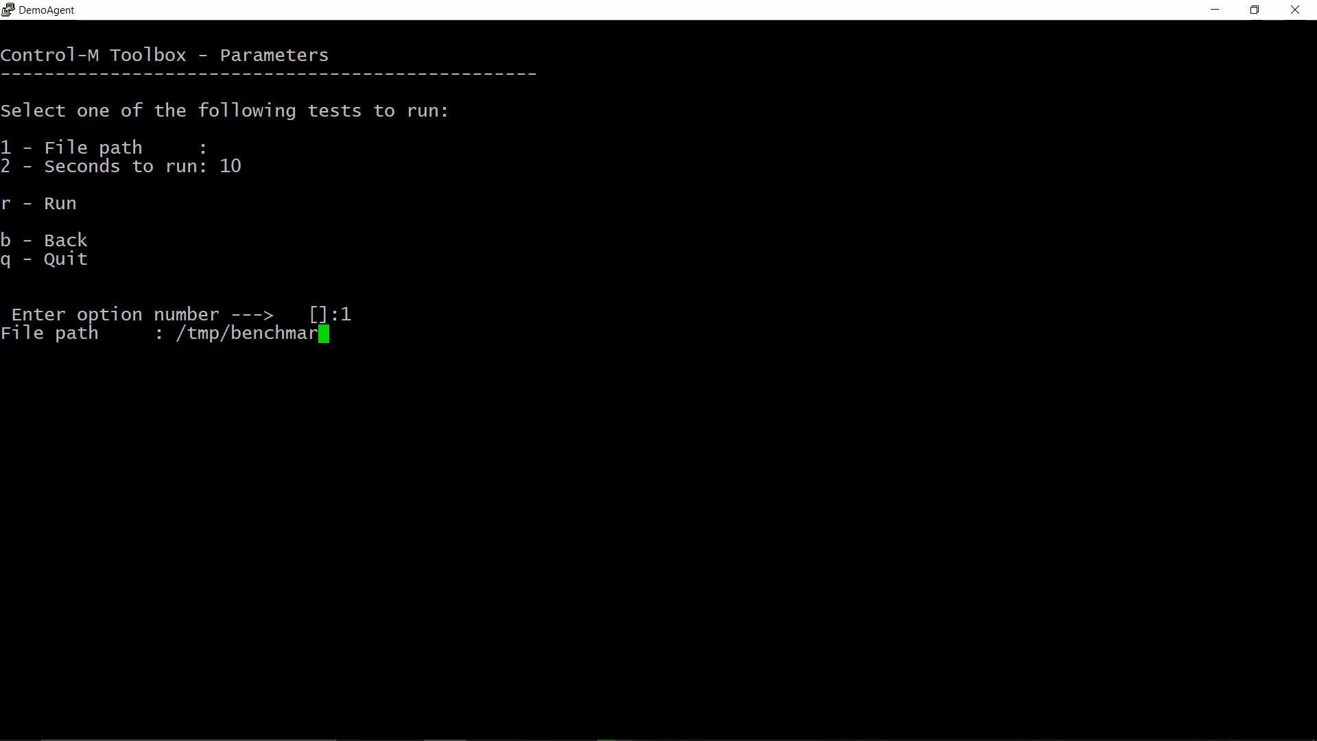
type("_te")
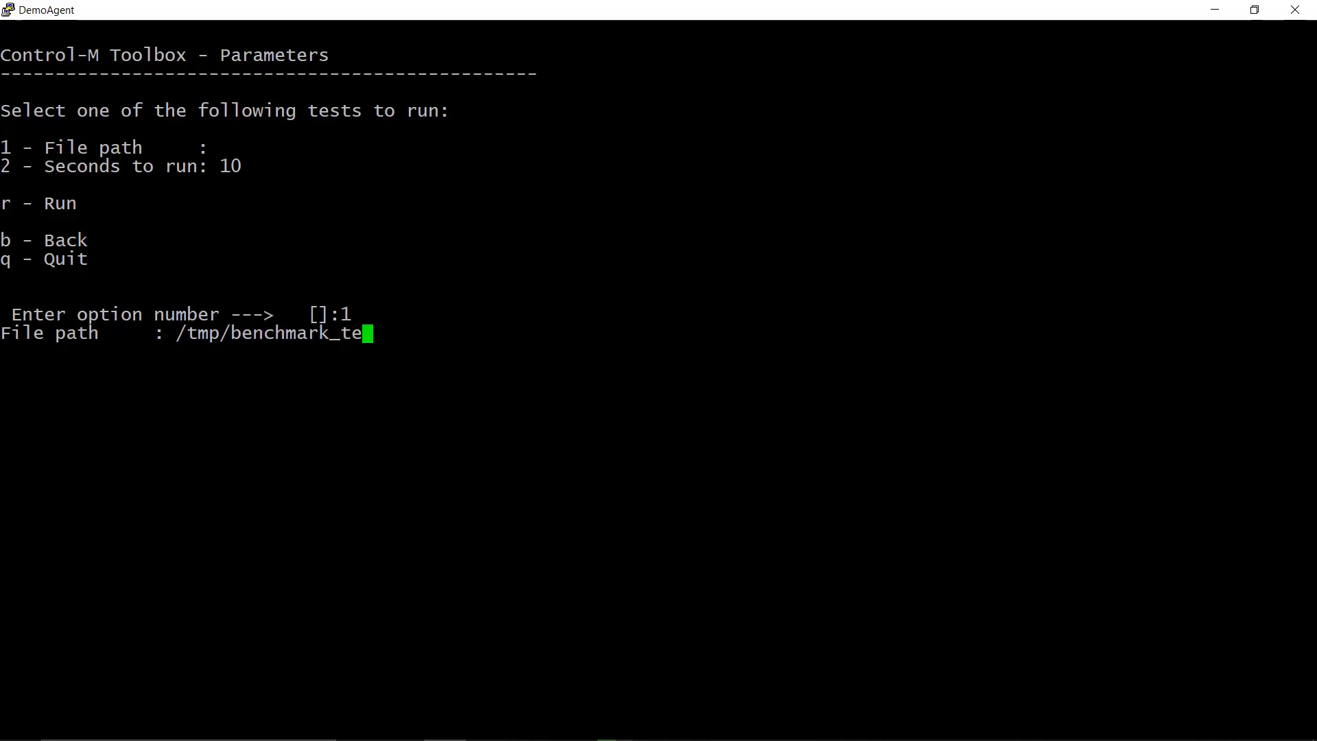
type("st.")
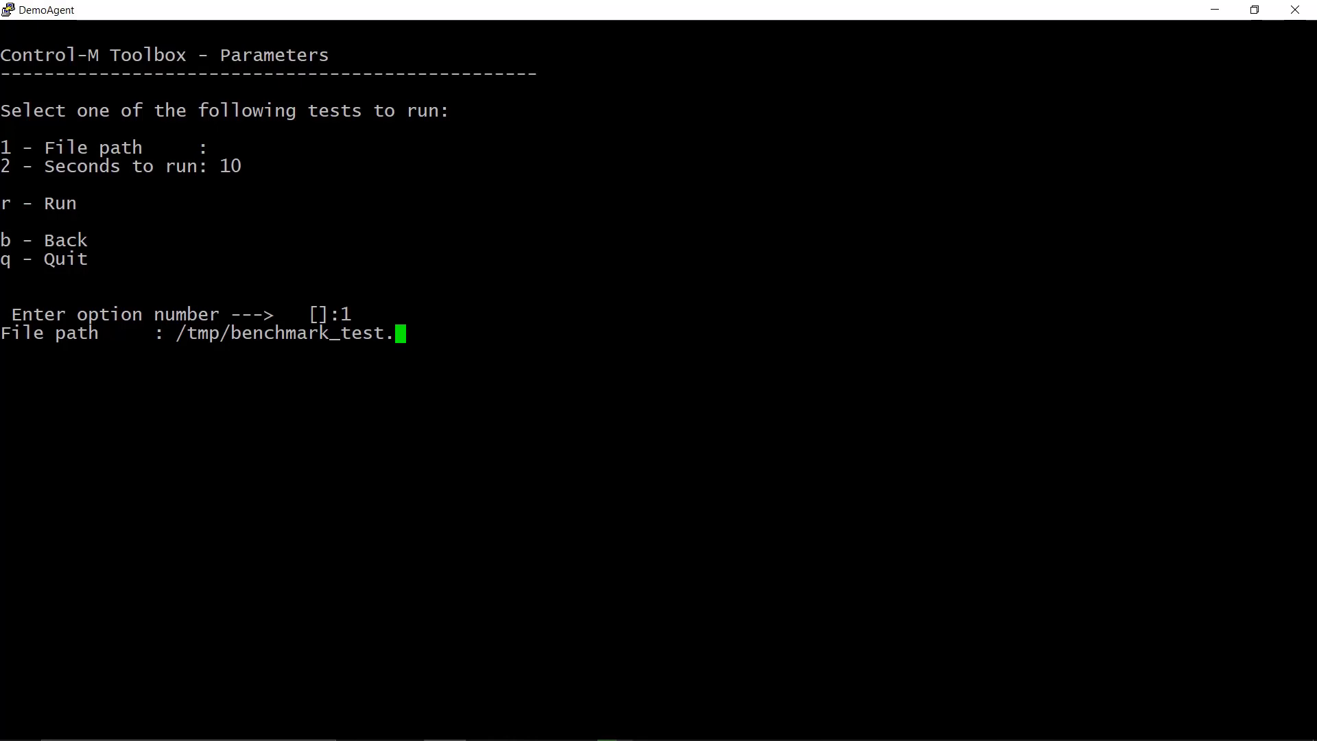
type("txt")
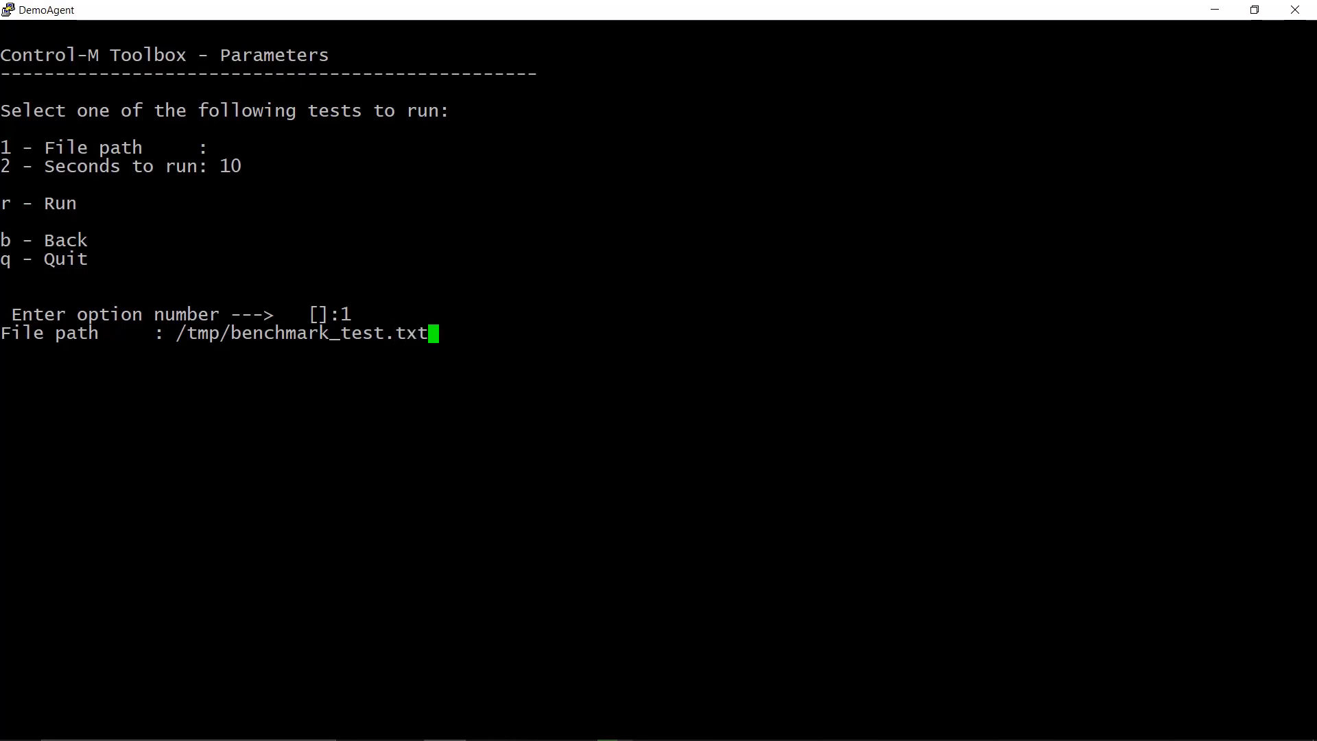
type("r")
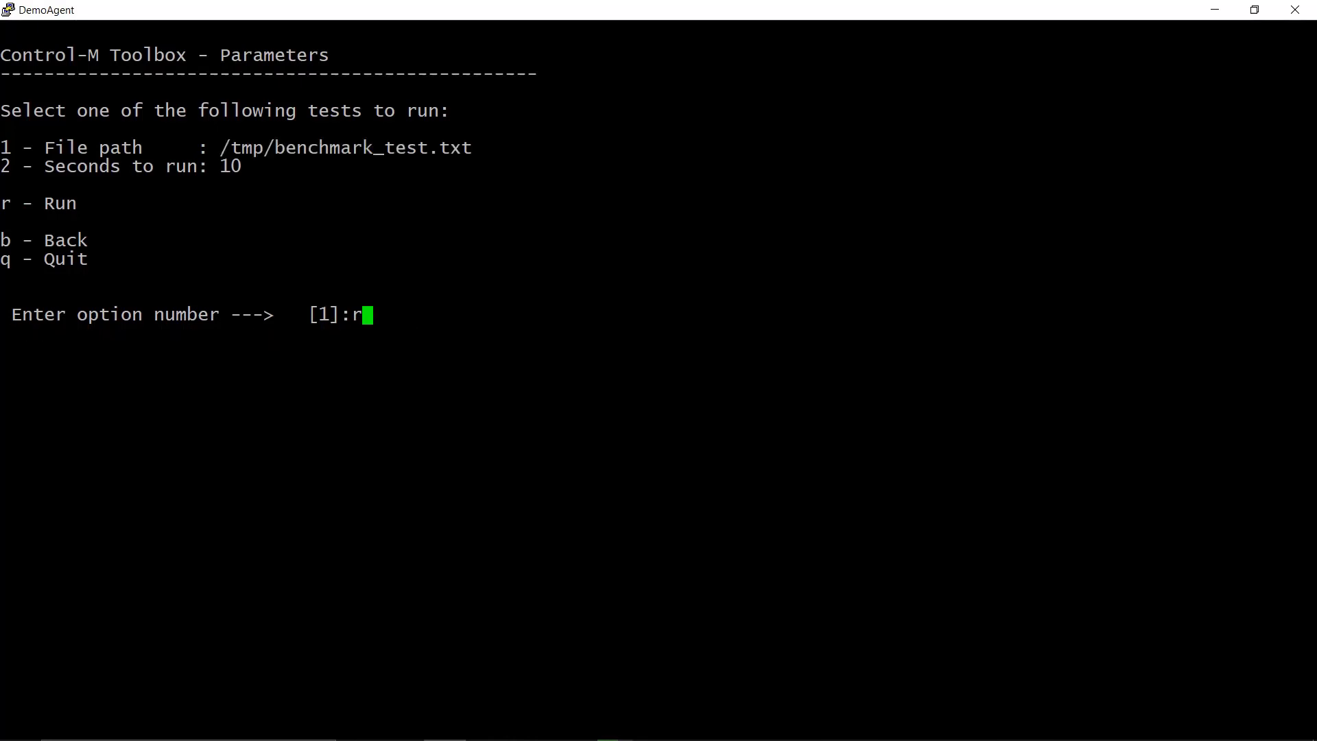